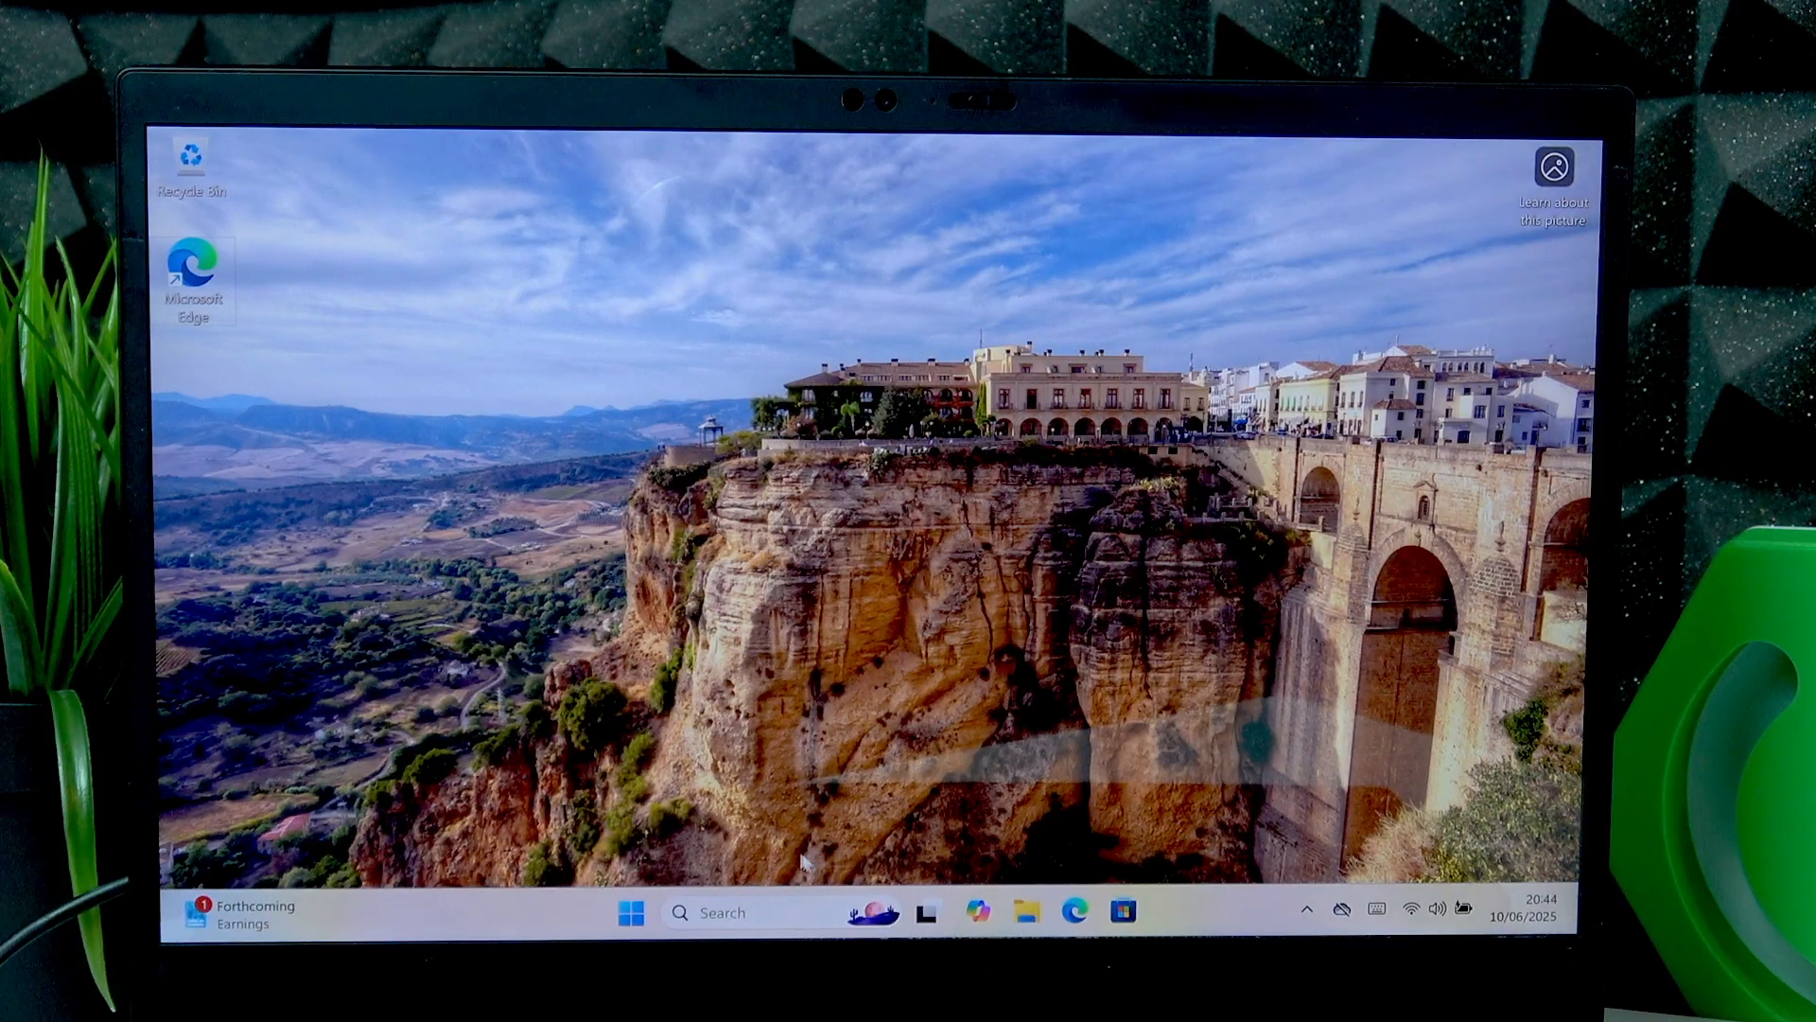
Open the Start menu from the taskbar to show pinned and recommended apps
left_click(629, 912)
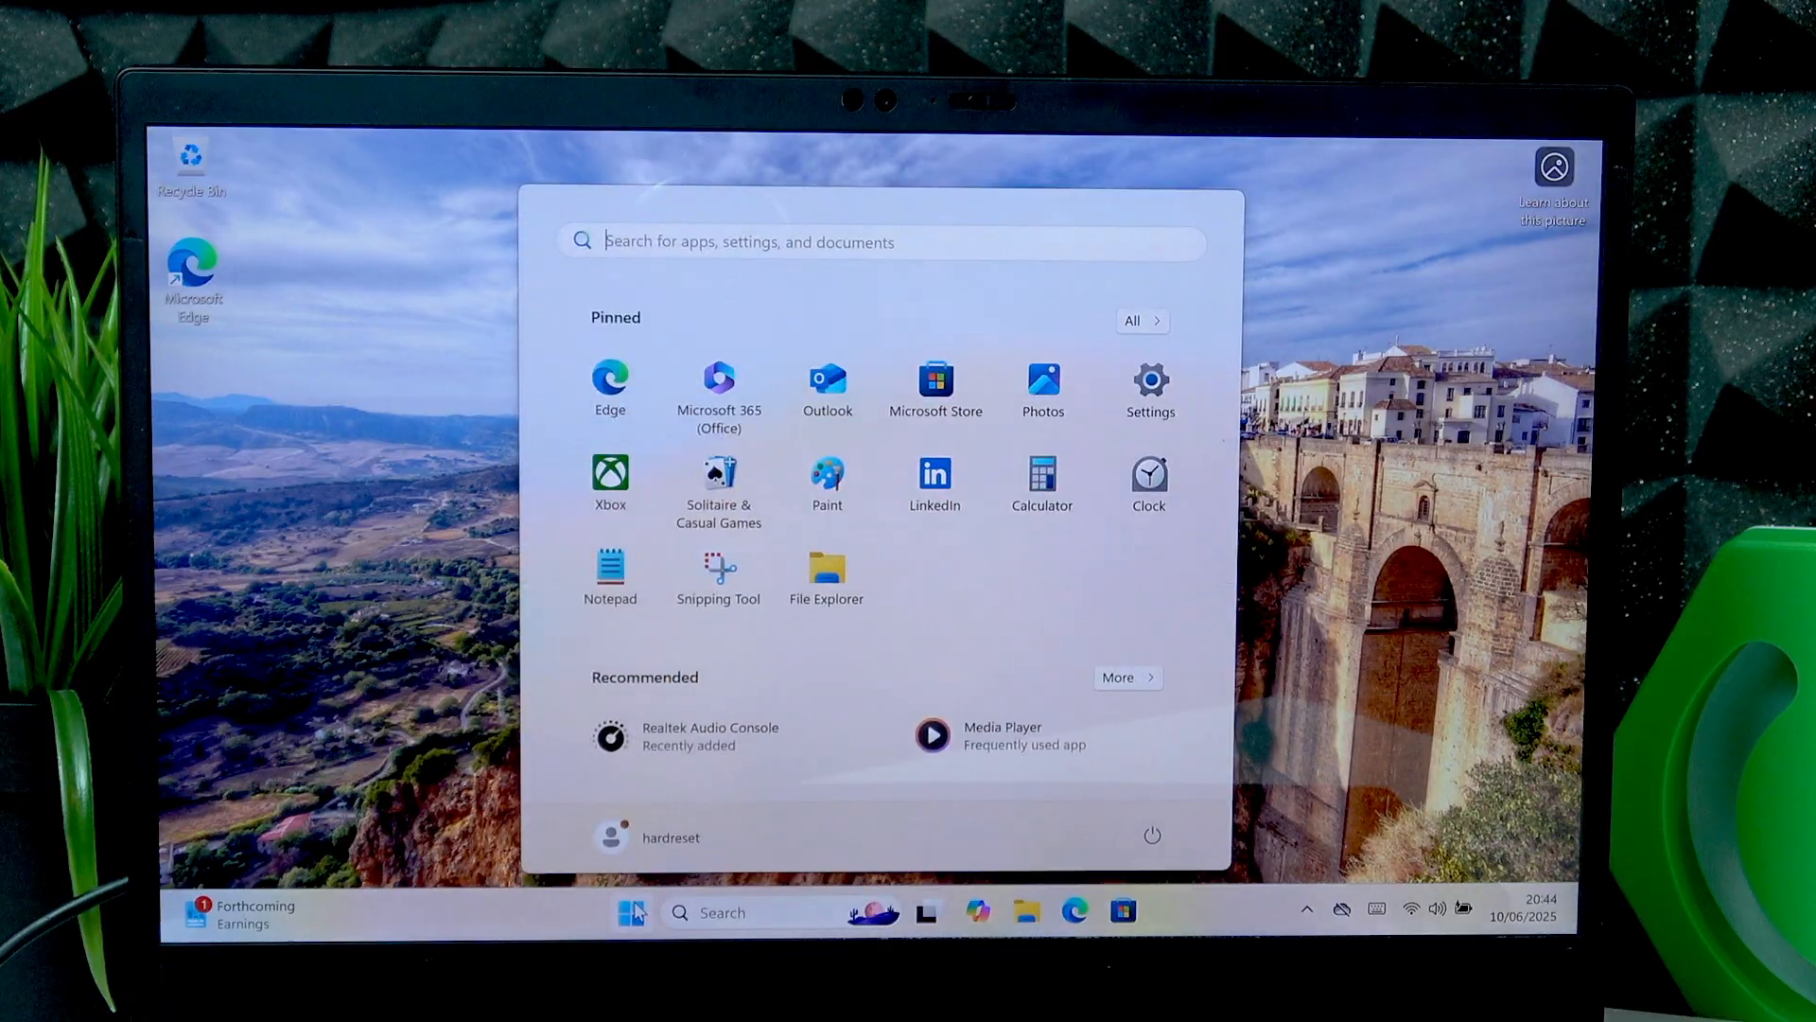
mouse_move(1170, 379)
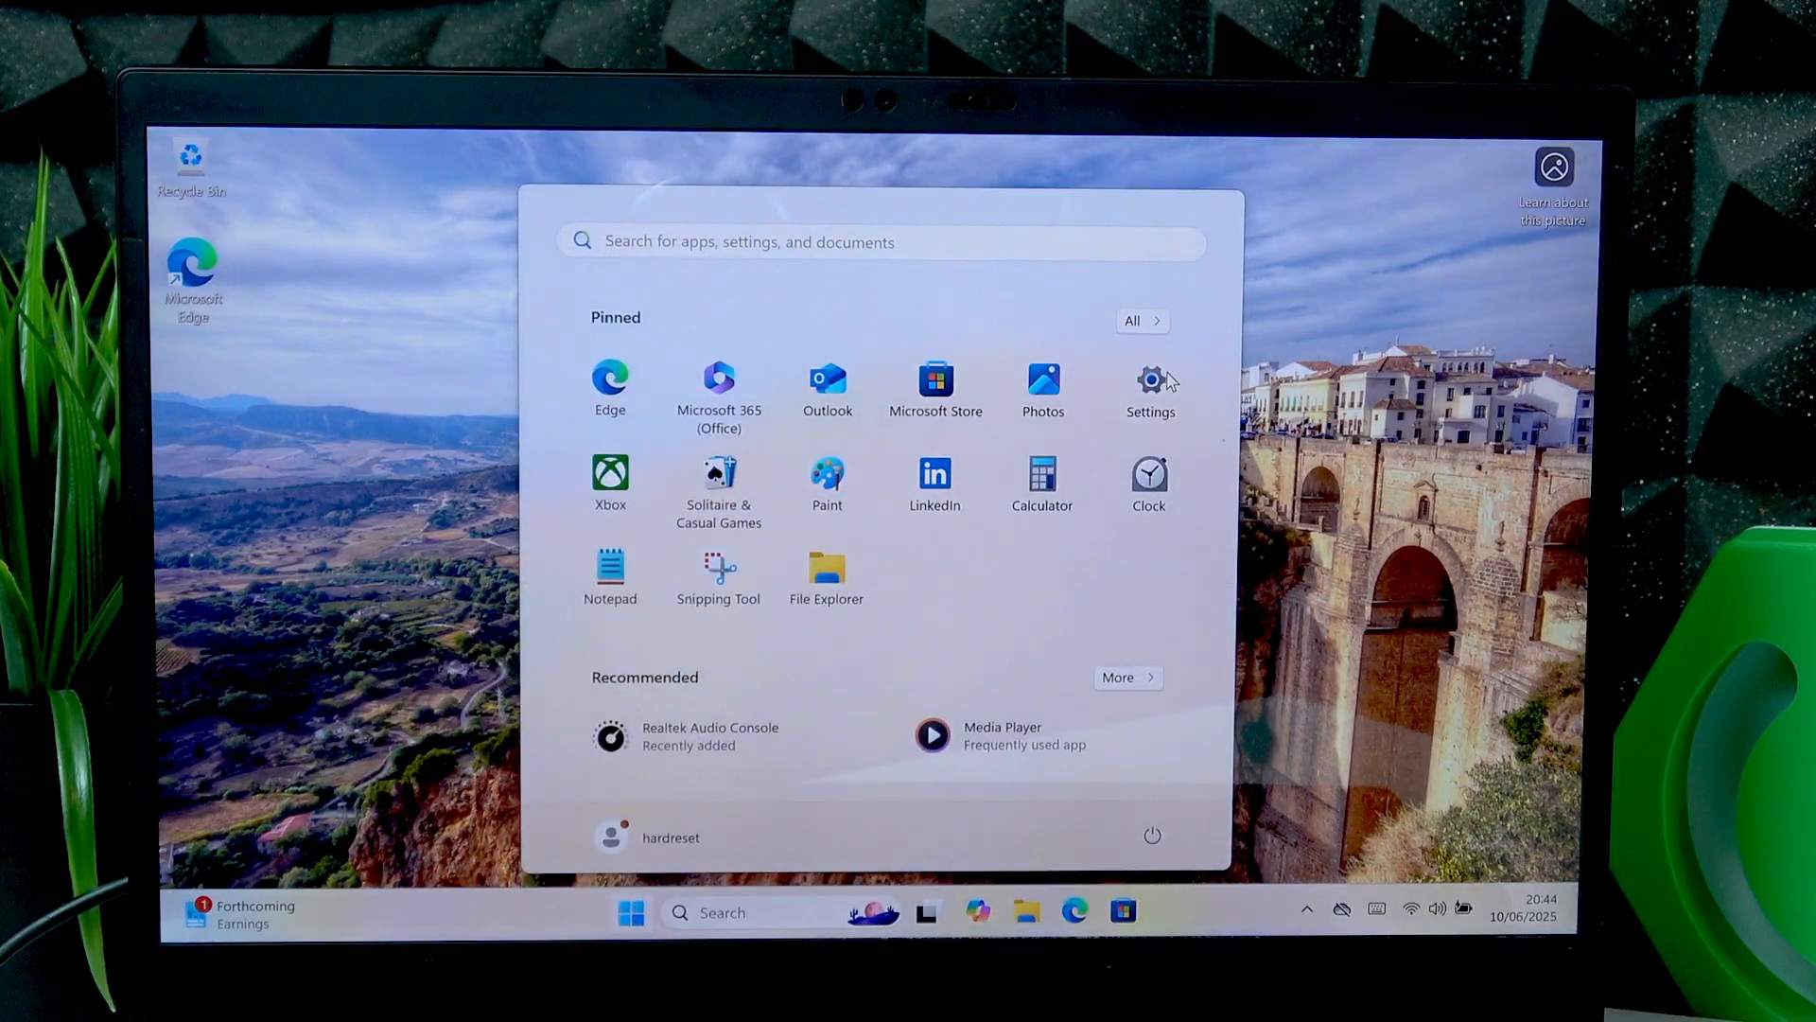
Launch Settings and go to Bluetooth & devices, scrolling down to the touchpad settings
left_click(1149, 380)
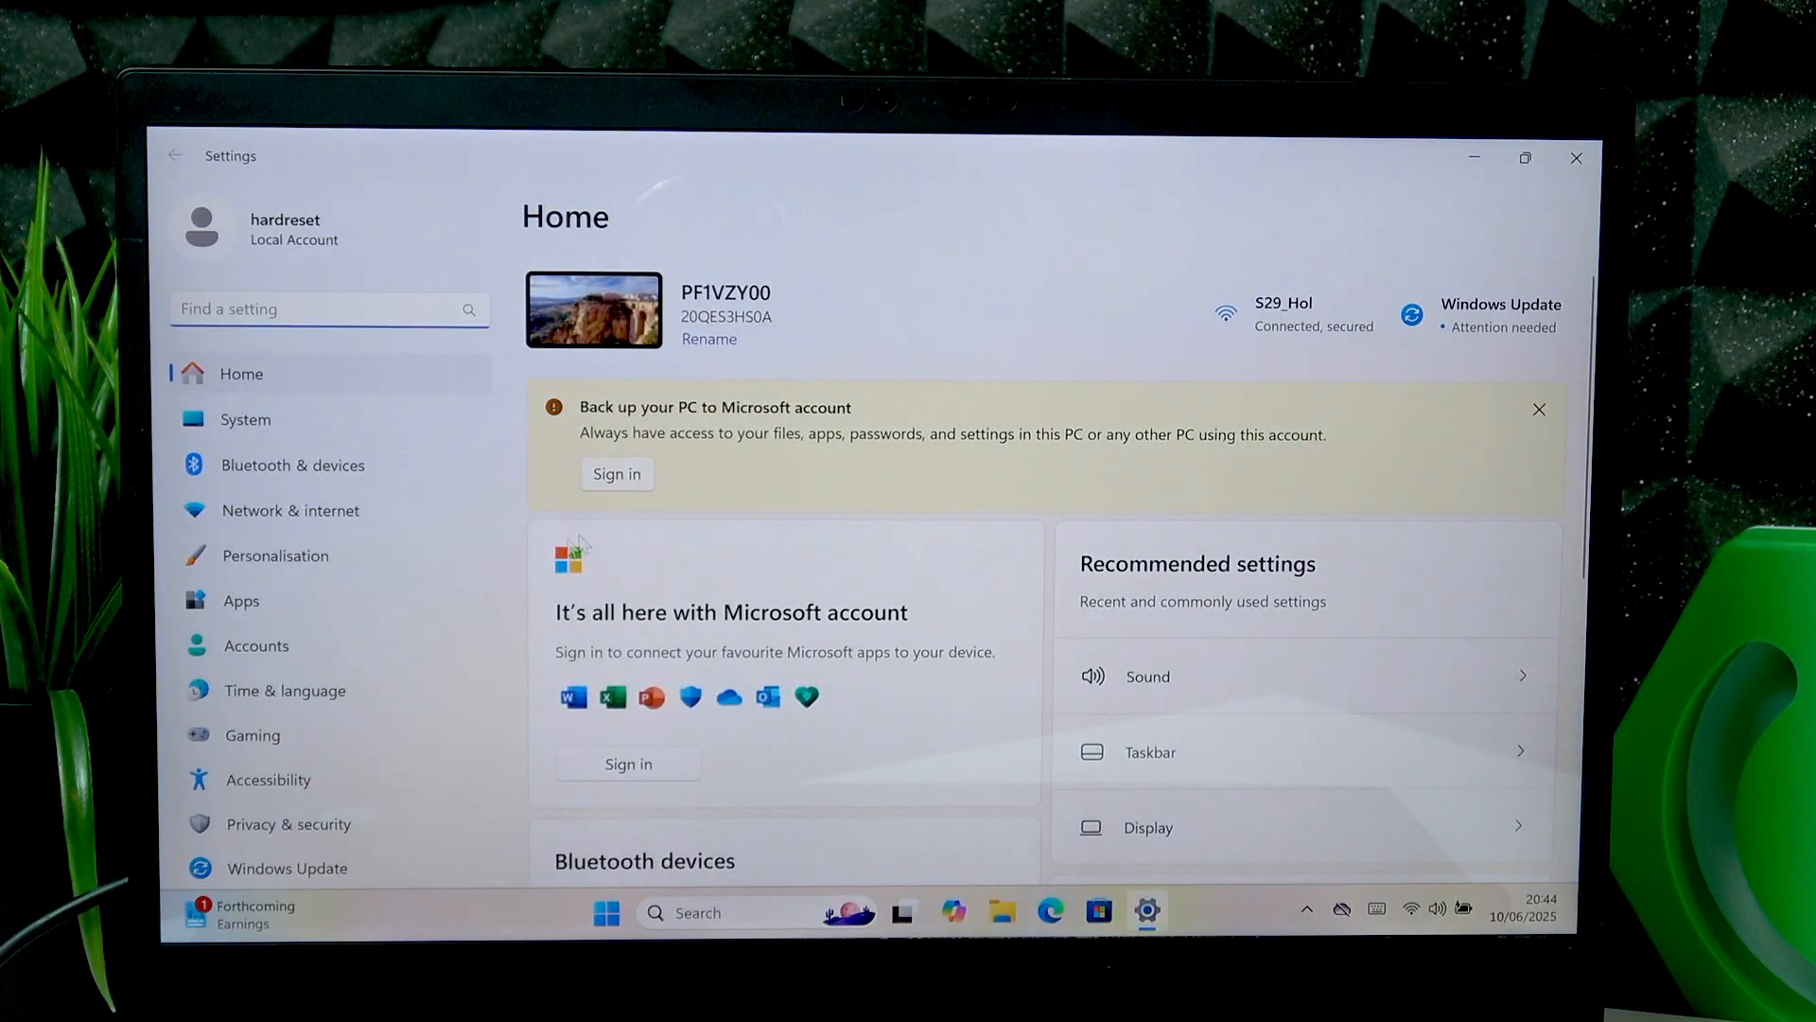
left_click(293, 464)
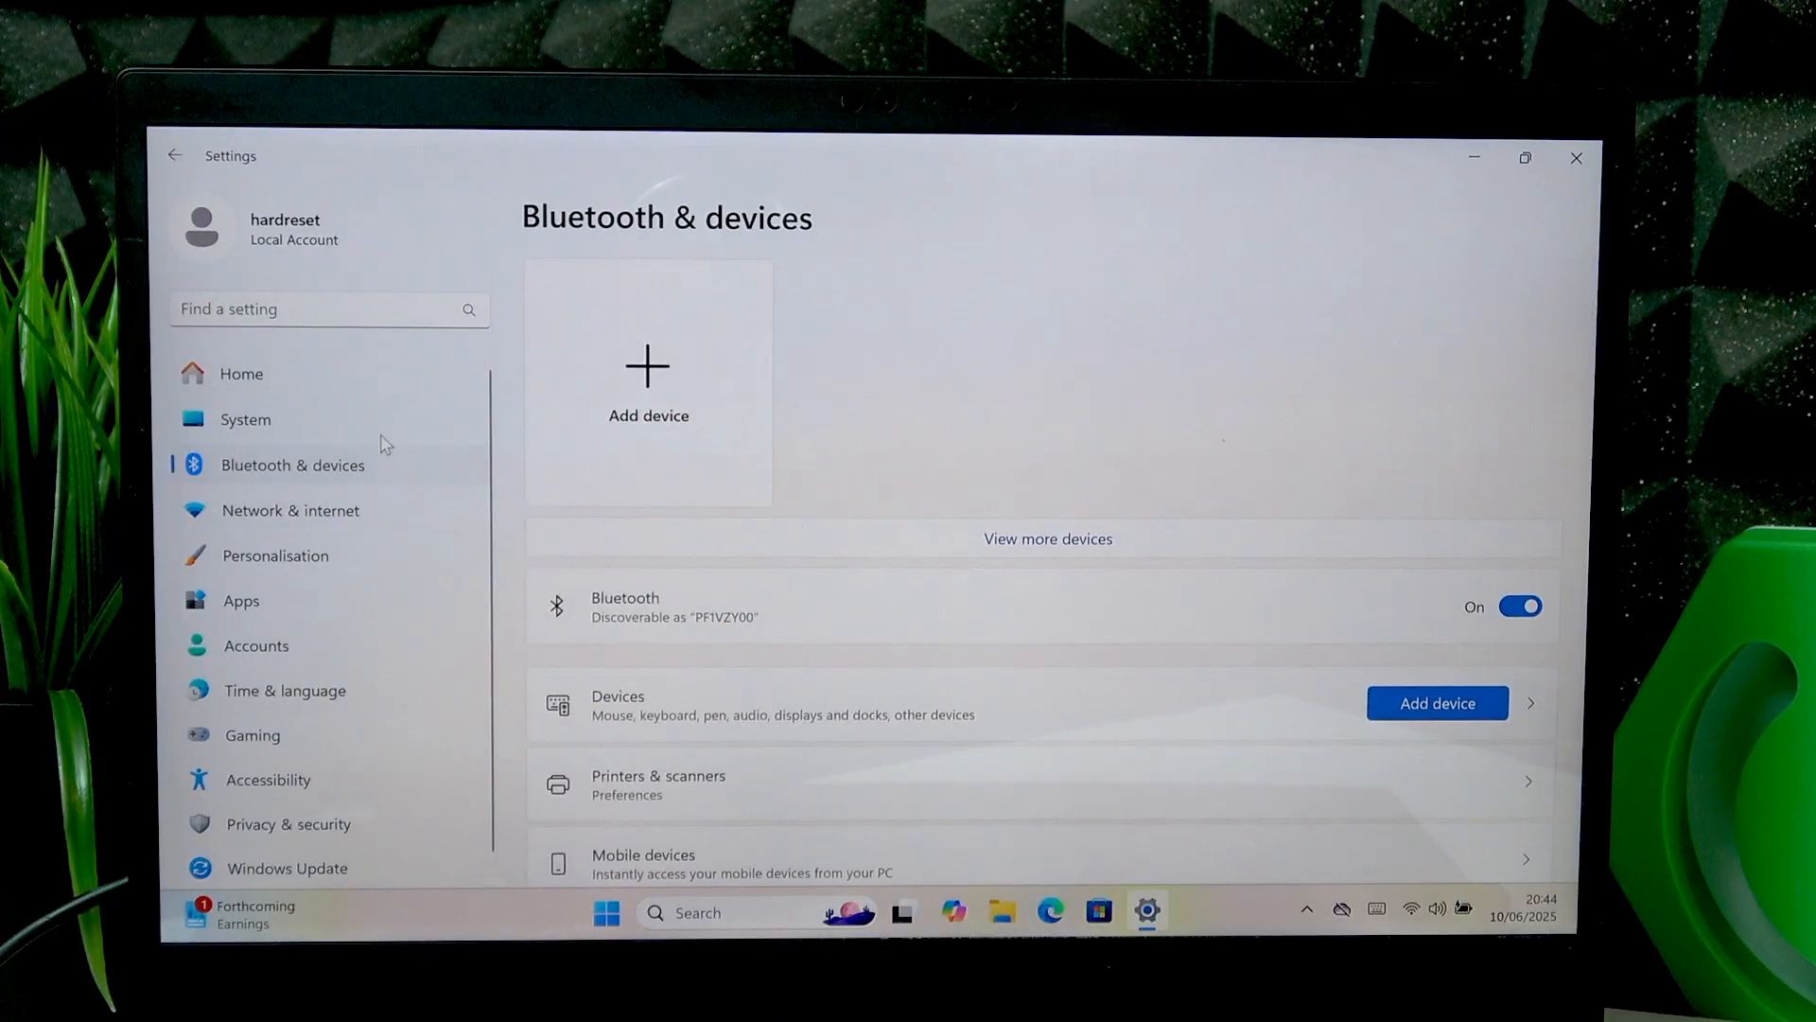
scroll("down", 3)
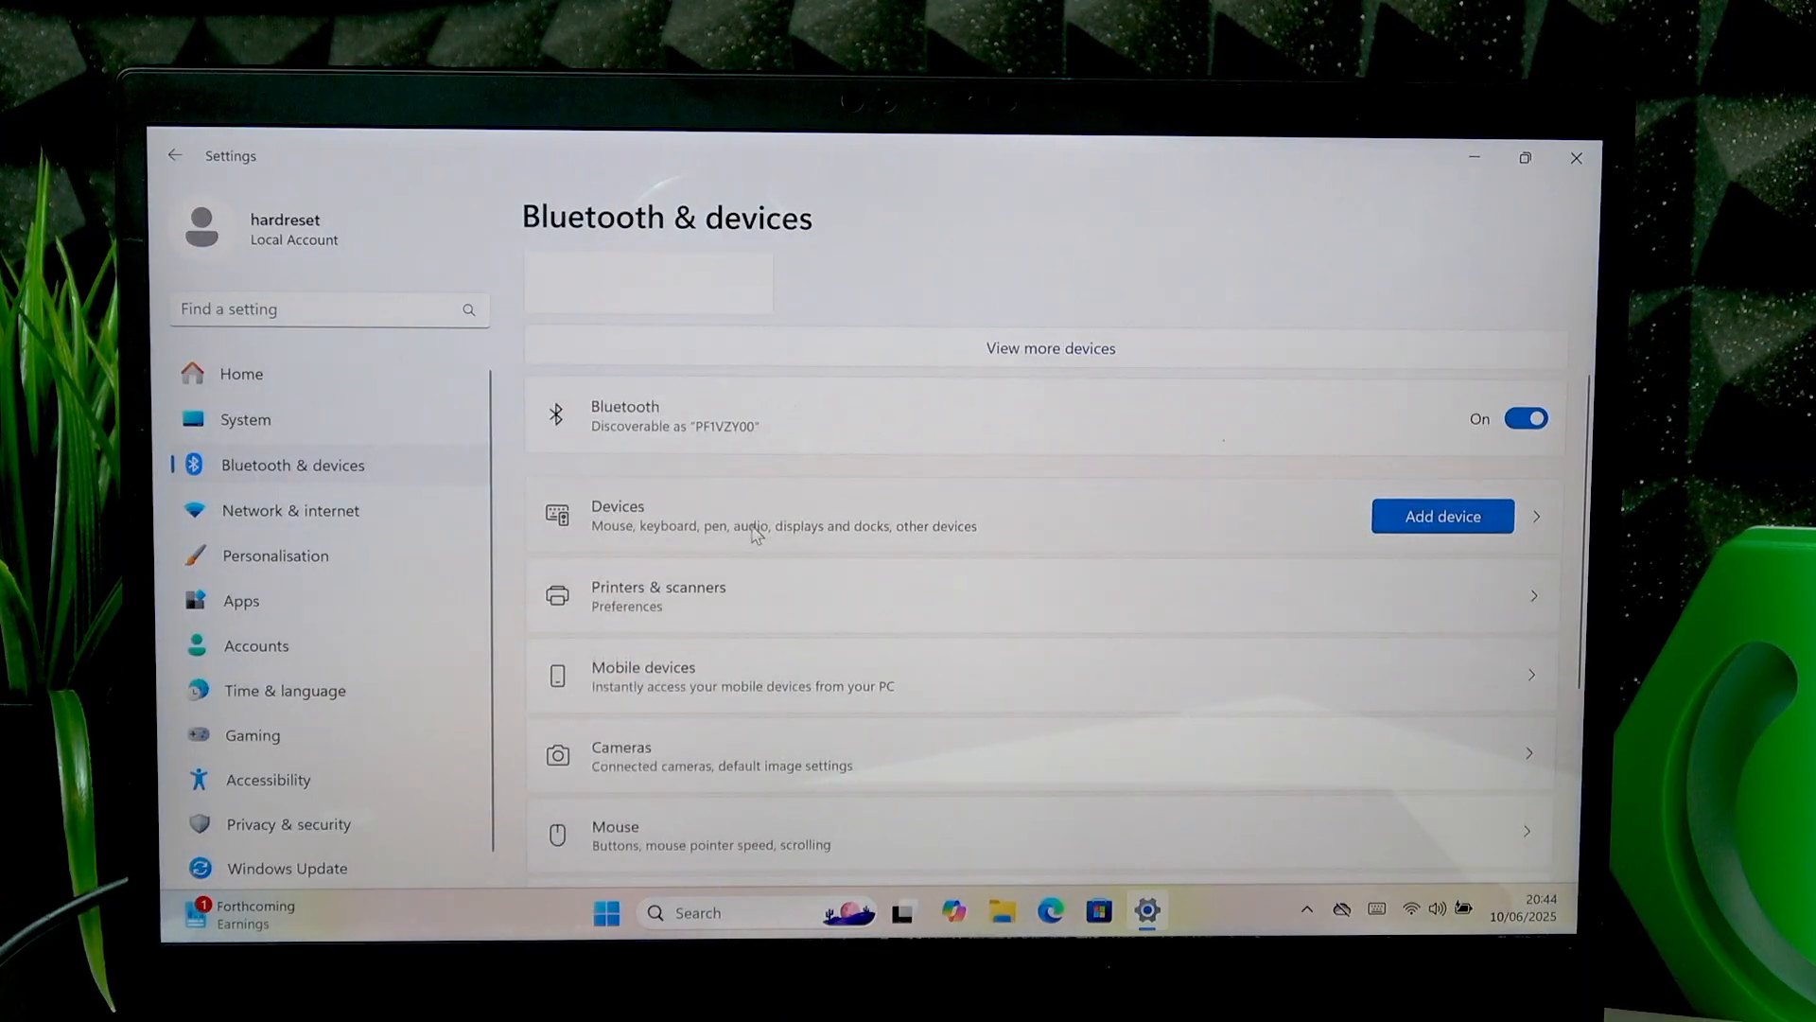
scroll("down", 3)
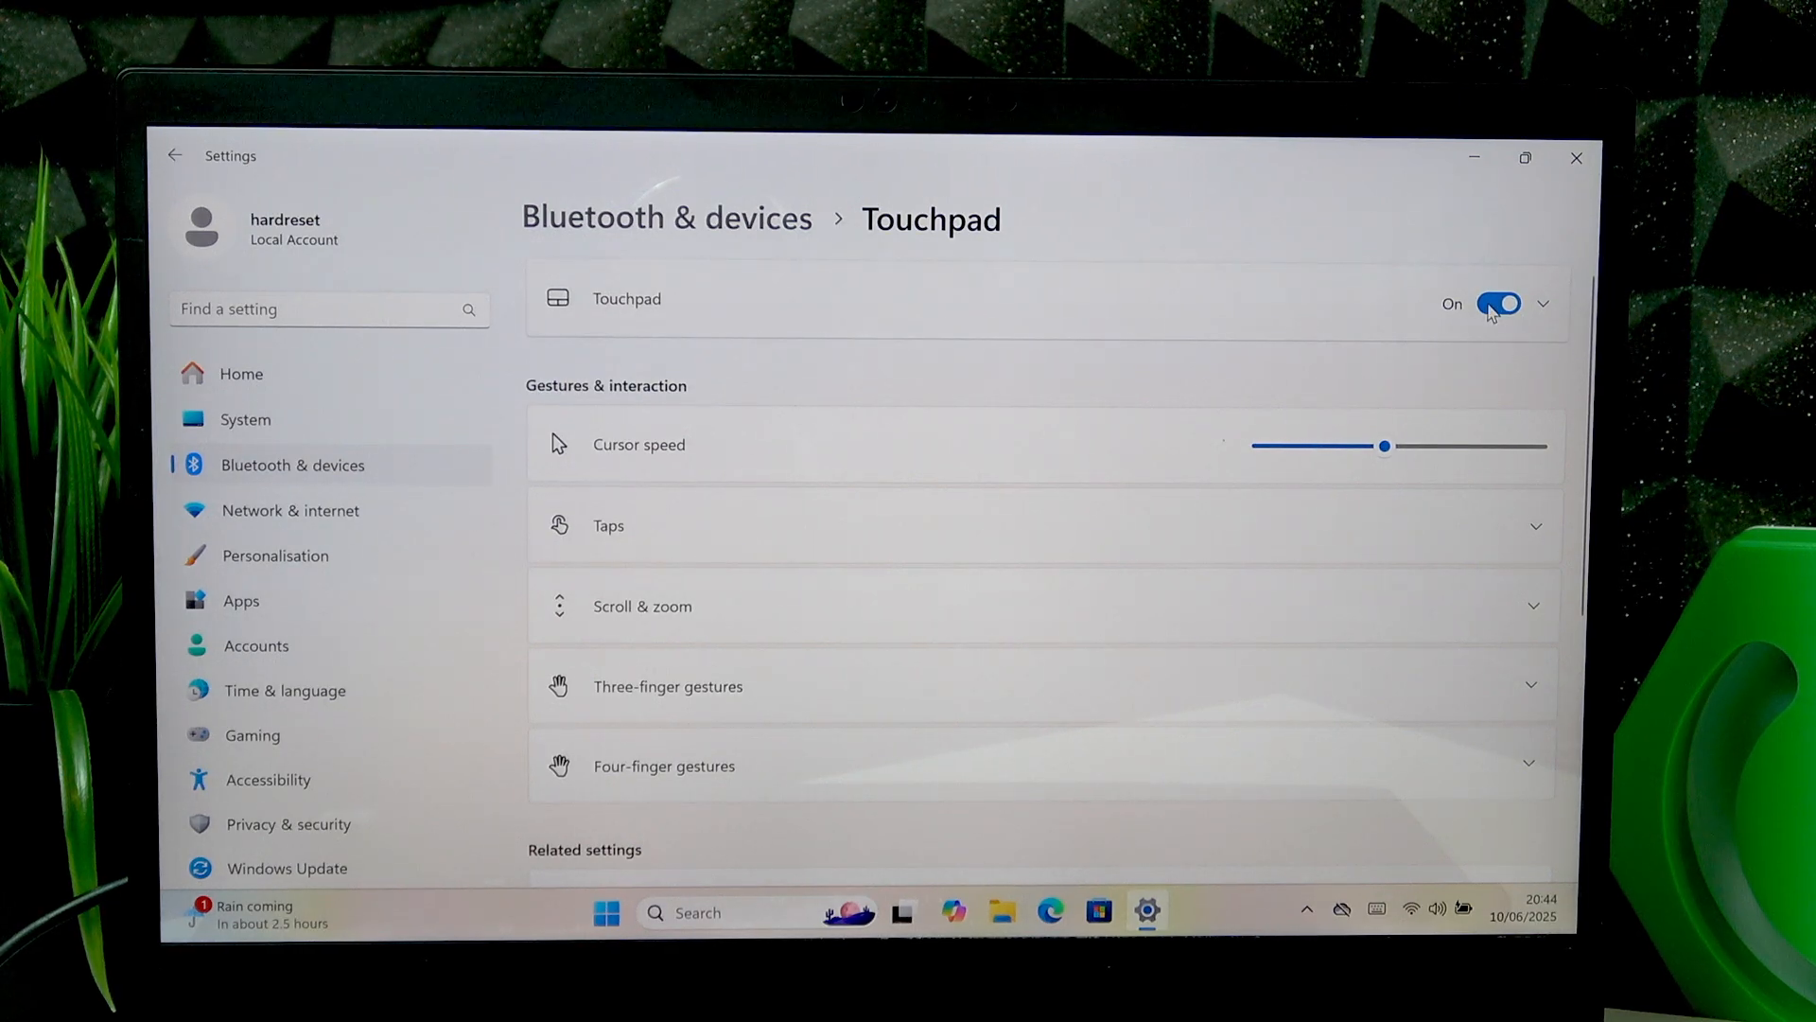
Turn the touchpad off and back on, then return to the Bluetooth & devices overview
left_click(1498, 302)
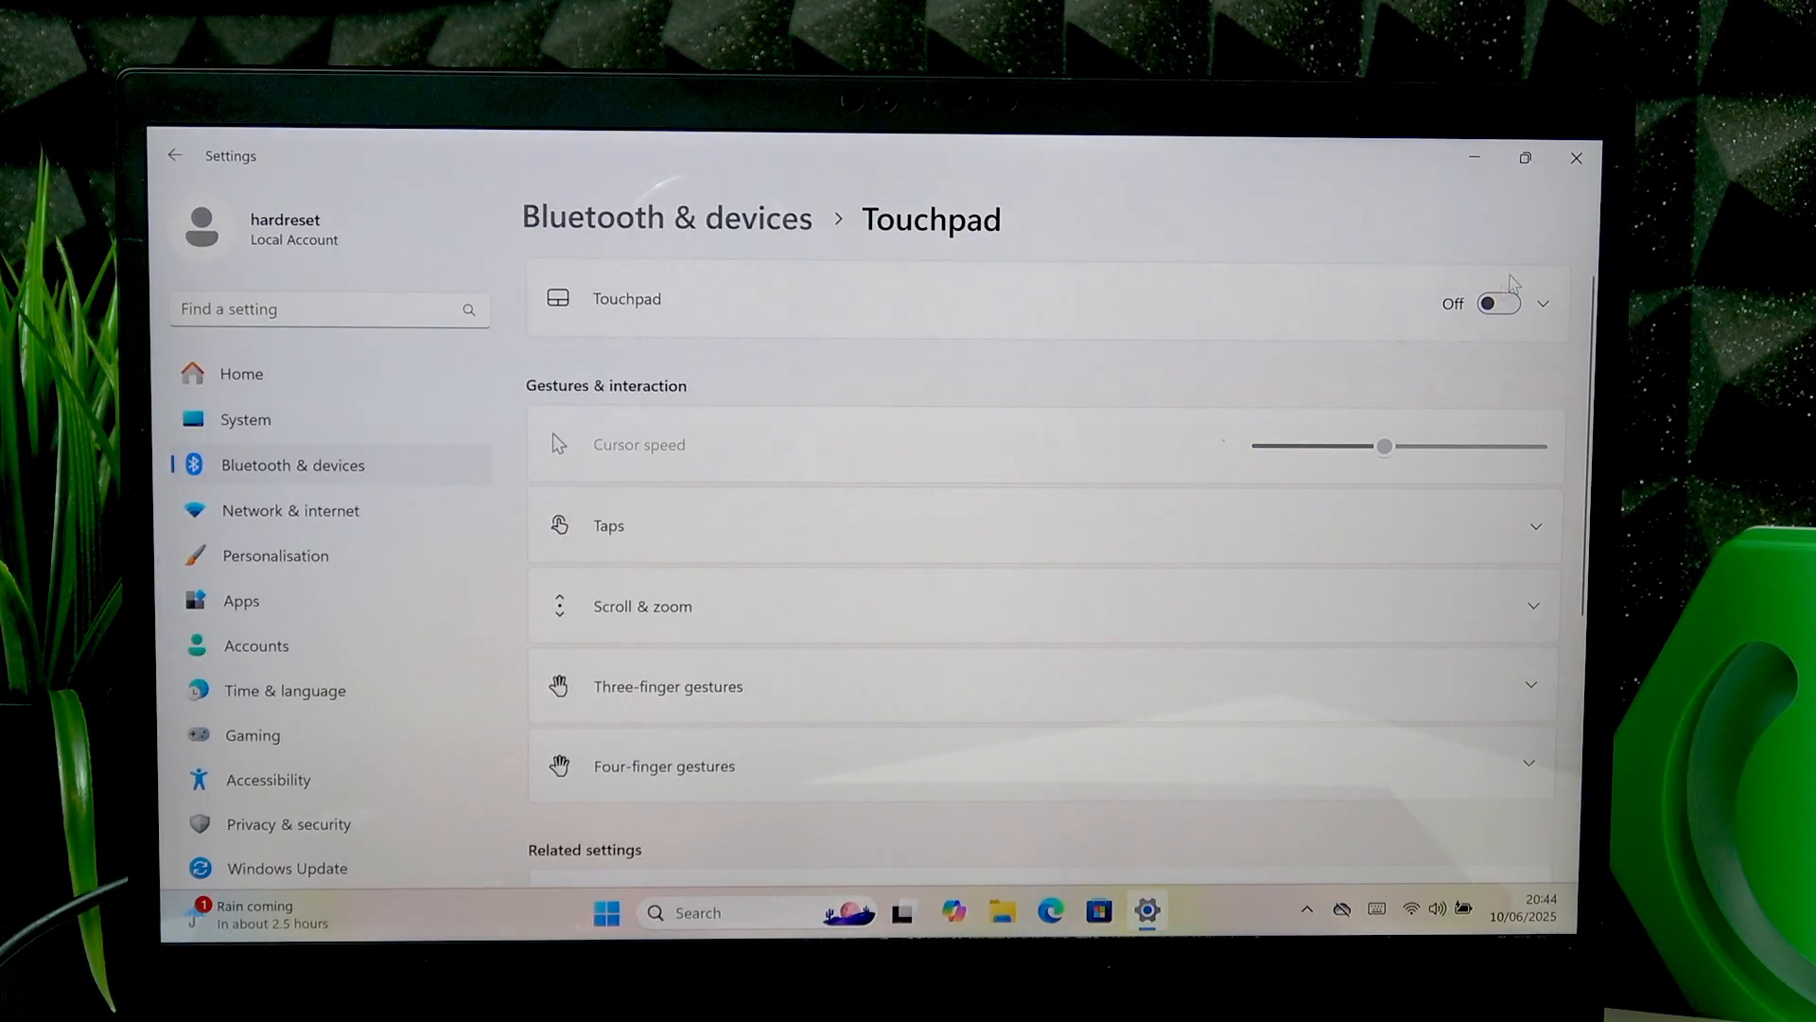
left_click(1497, 303)
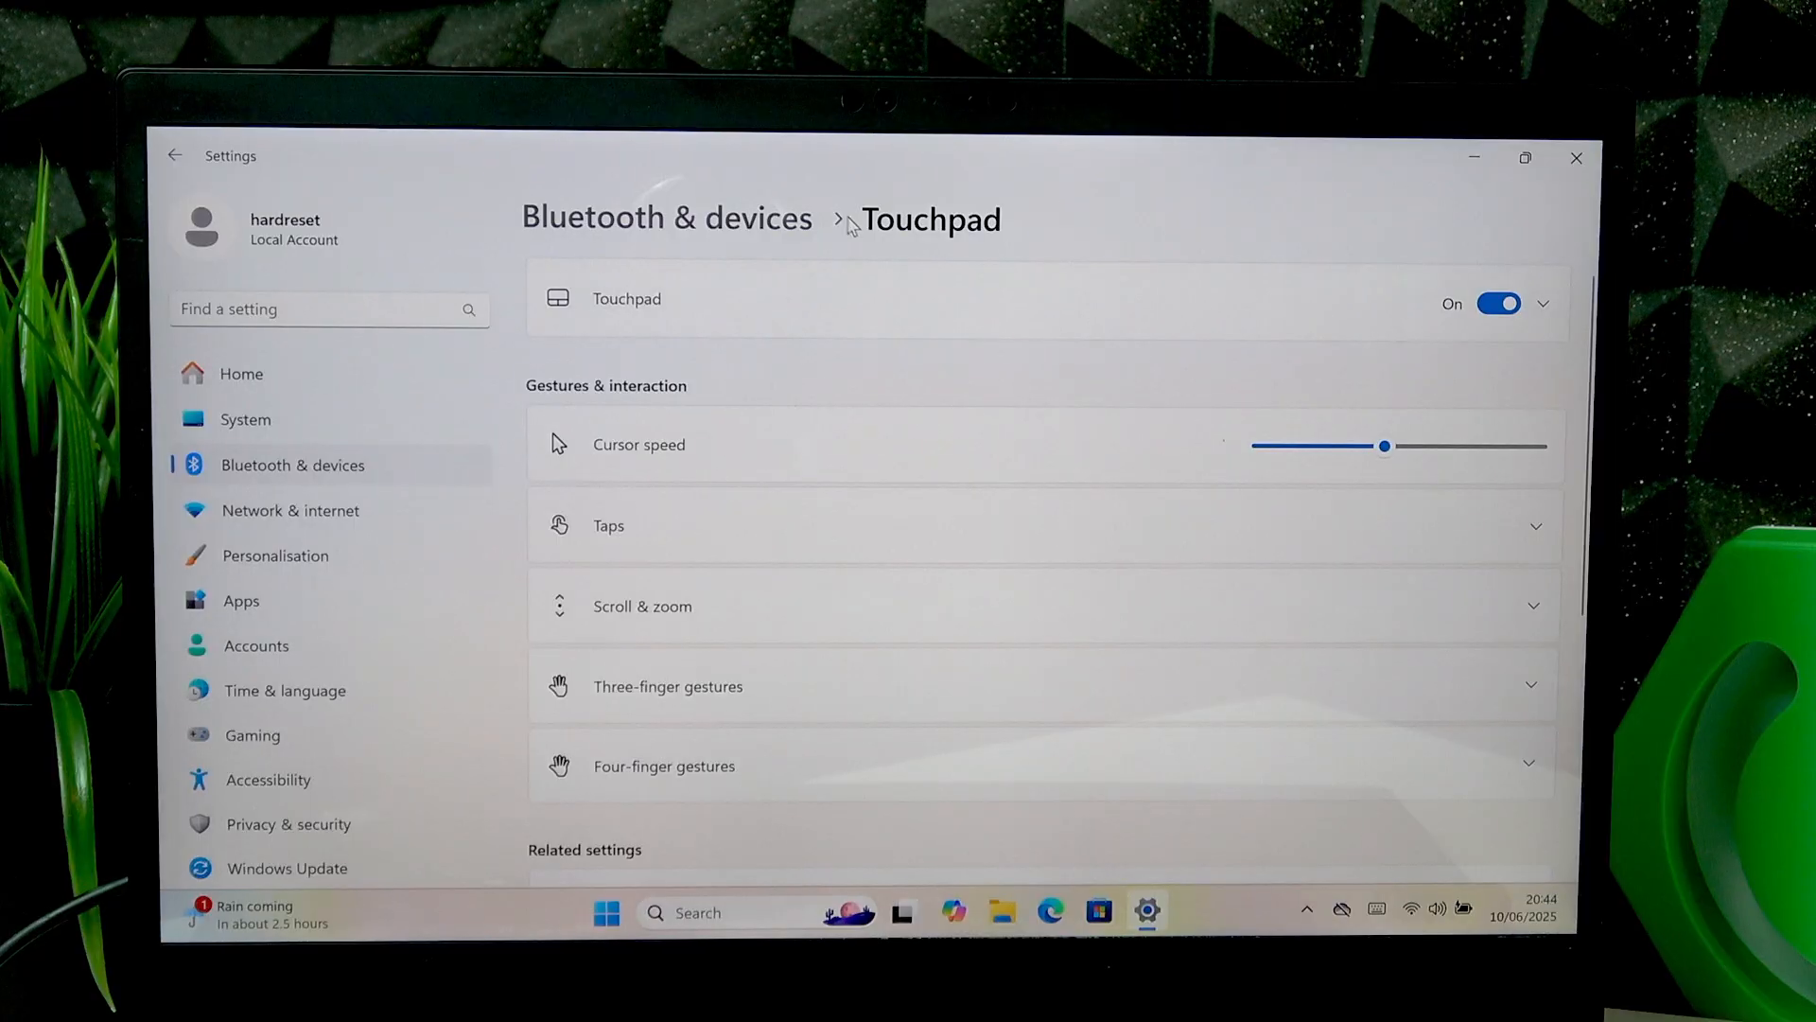
left_click(666, 218)
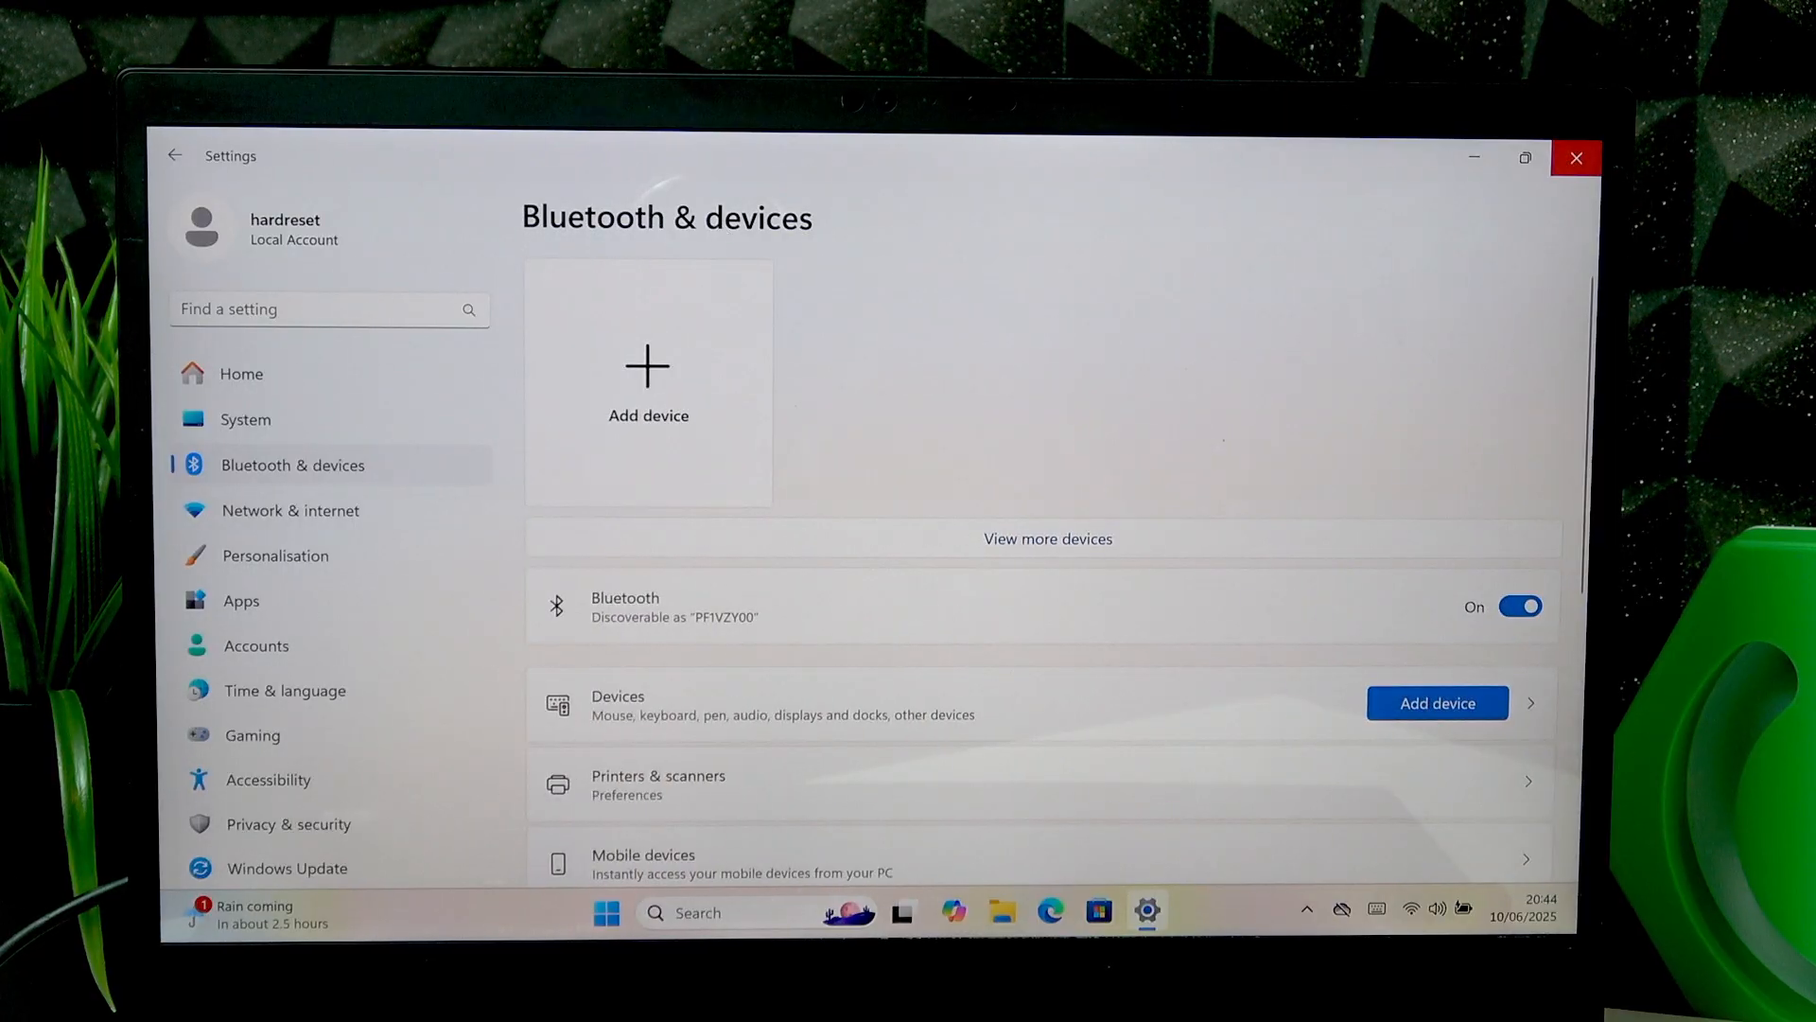